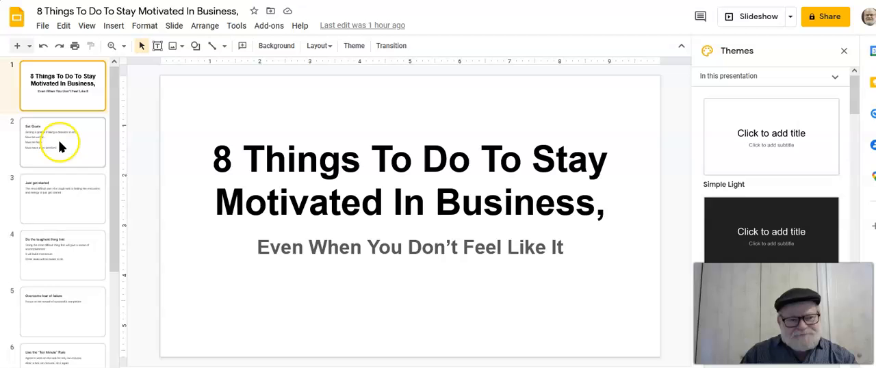
# Select slide 2, 'Set Goals', in the filmstrip to show its four goal points
pyautogui.click(62, 142)
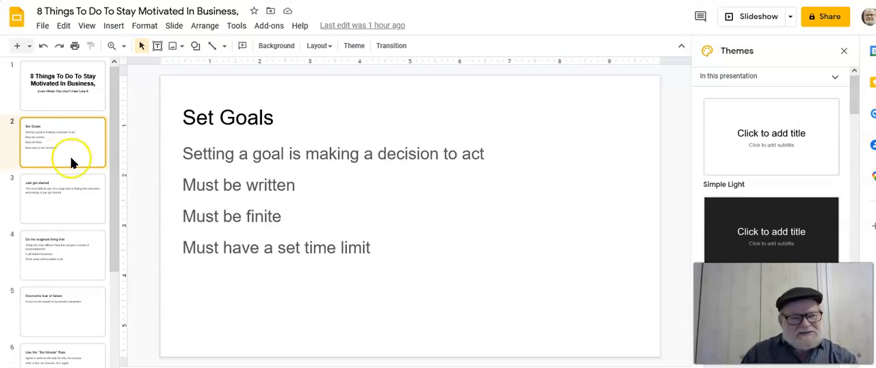
pyautogui.click(62, 198)
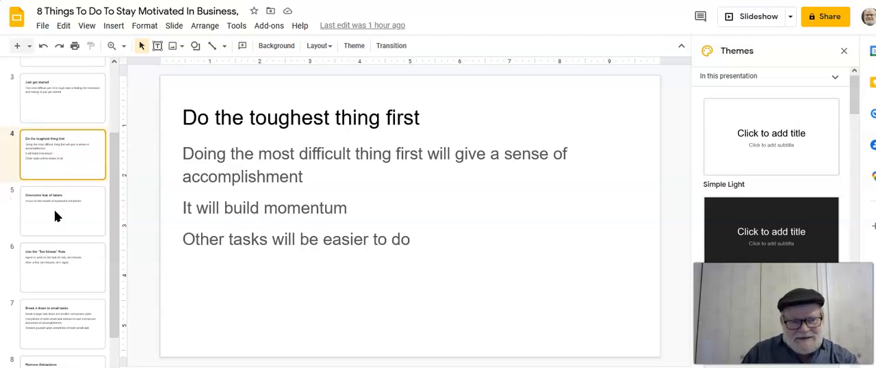
# Show slide 5, 'Overcome fear of failure', and scroll the filmstrip to the later slides
pyautogui.click(62, 210)
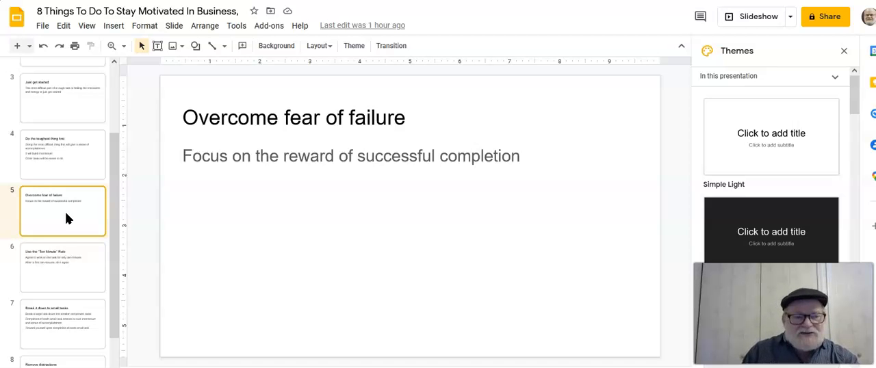
pyautogui.scroll(-3)
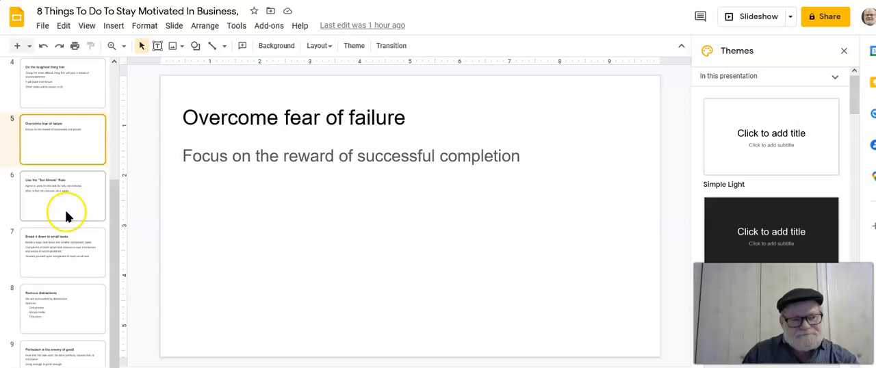
# Select slide 6, 'Use the Ten Minute Rule', in the filmstrip
pyautogui.click(62, 197)
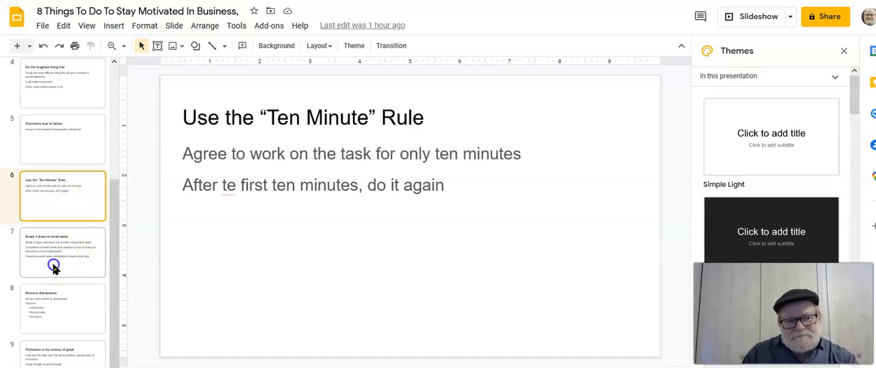
# Select slide 7, 'Break it down to small tasks', in the filmstrip
pyautogui.click(62, 252)
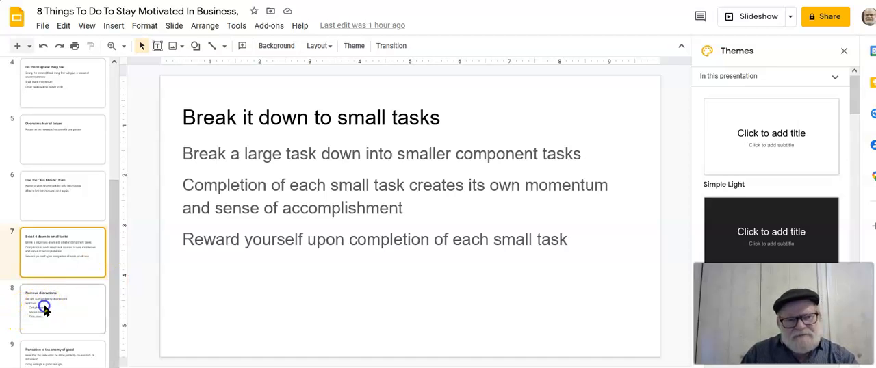
# Show slide 8, 'Remove distractions', then slide 9, 'Perfection is the enemy of good'
pyautogui.click(62, 308)
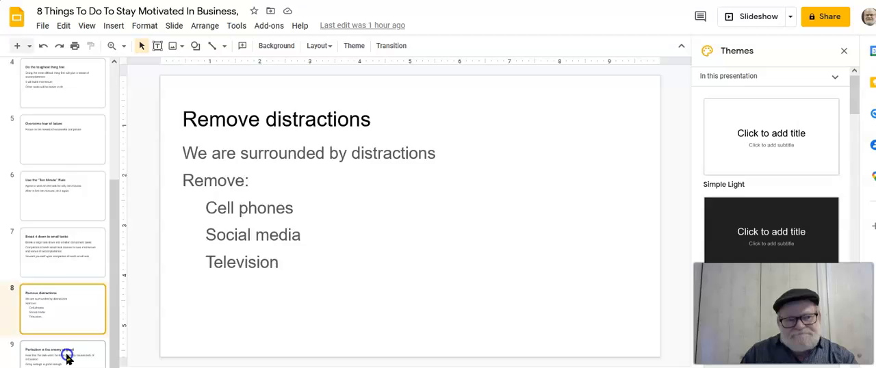
pyautogui.click(63, 353)
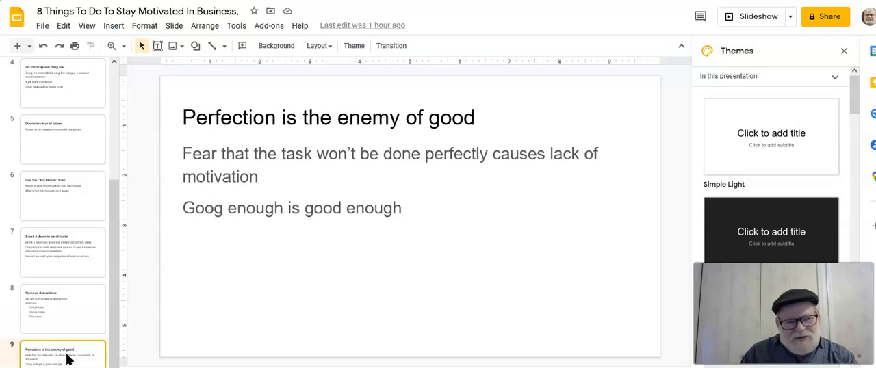